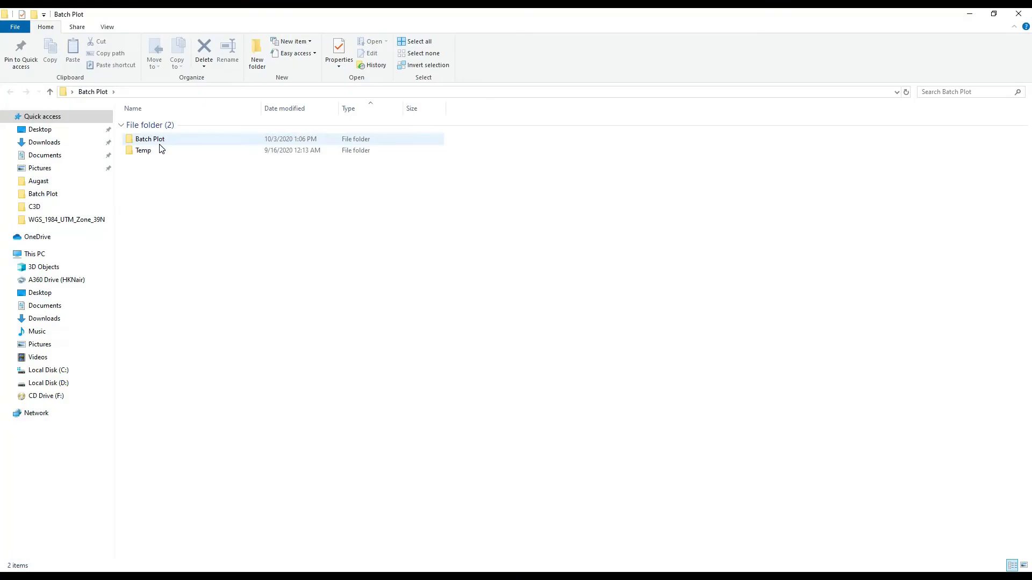
- Open the Batch Plot folder of 100 drawings and select the PlotA1.scr script
double_click(150, 139)
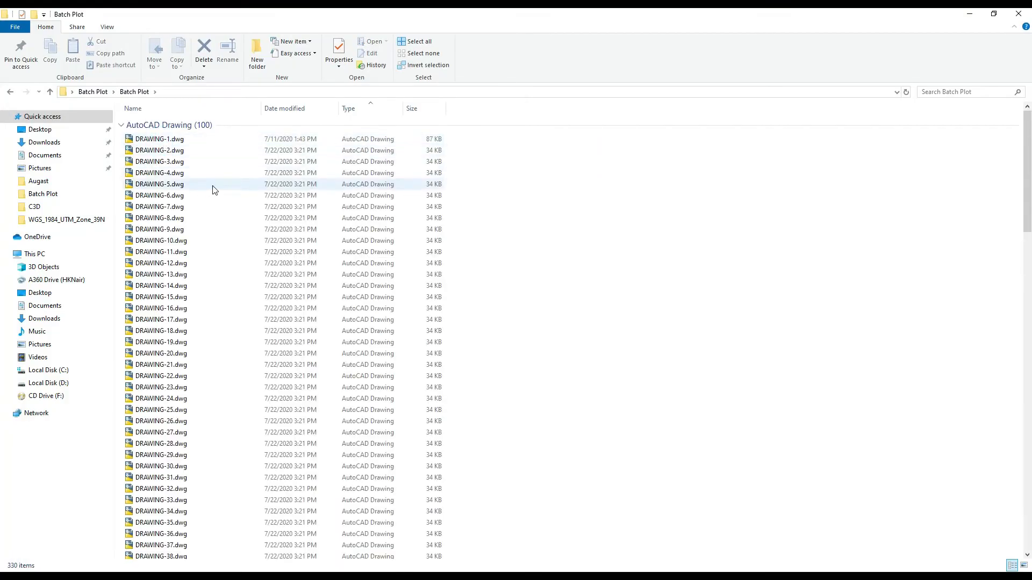
scroll(down, 3)
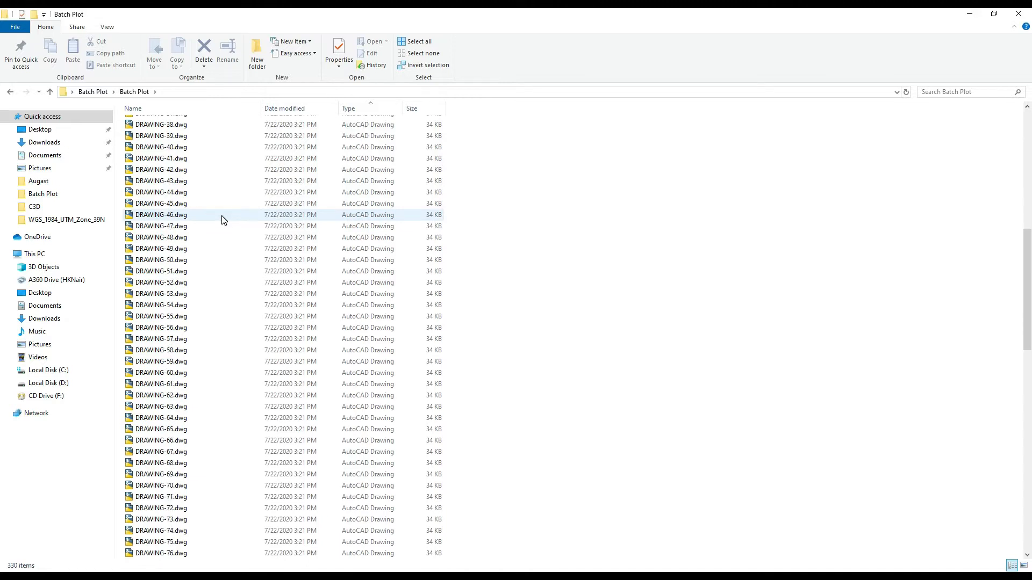
scroll(down, 3)
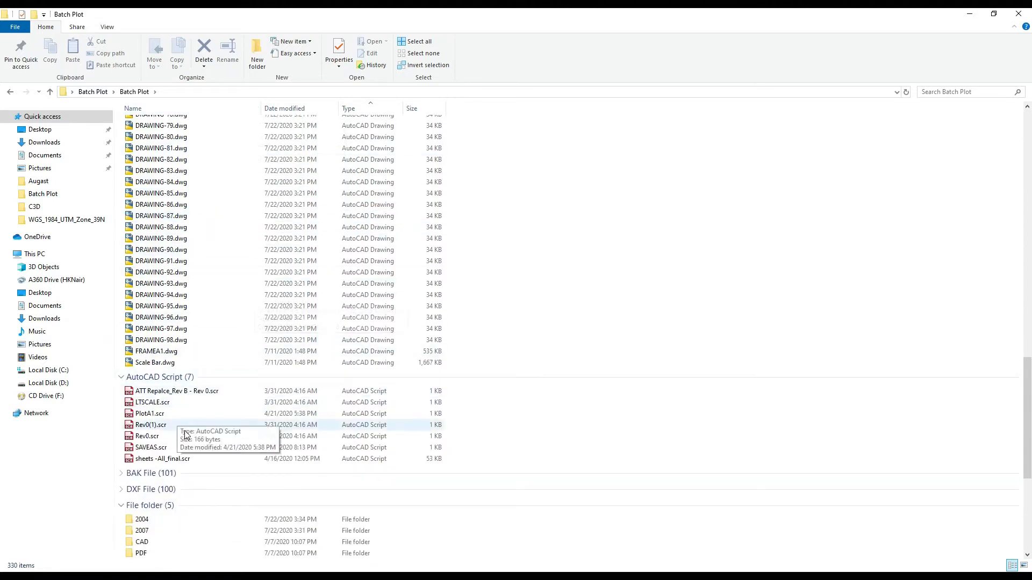
click(149, 413)
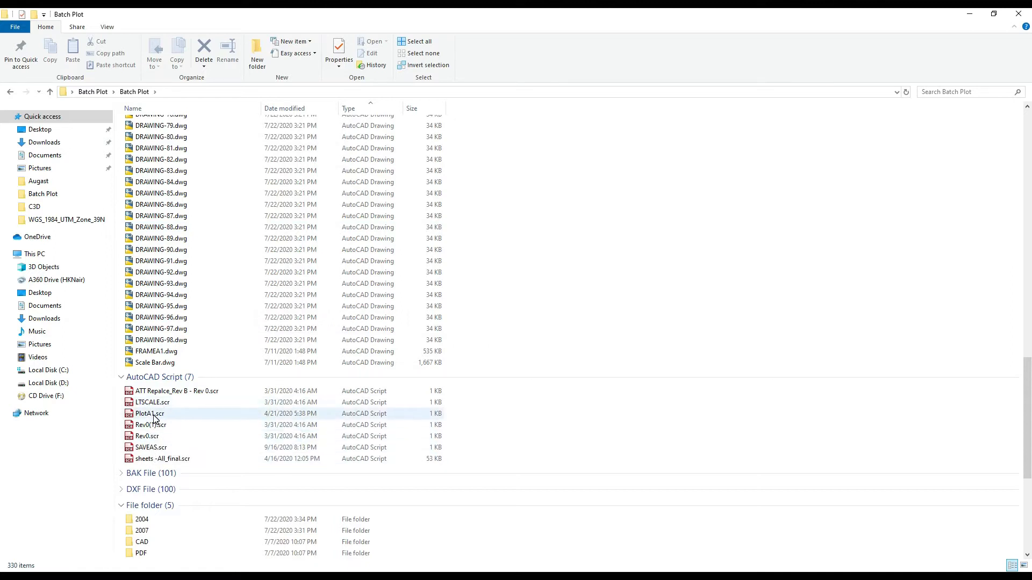
mouse_move(149, 413)
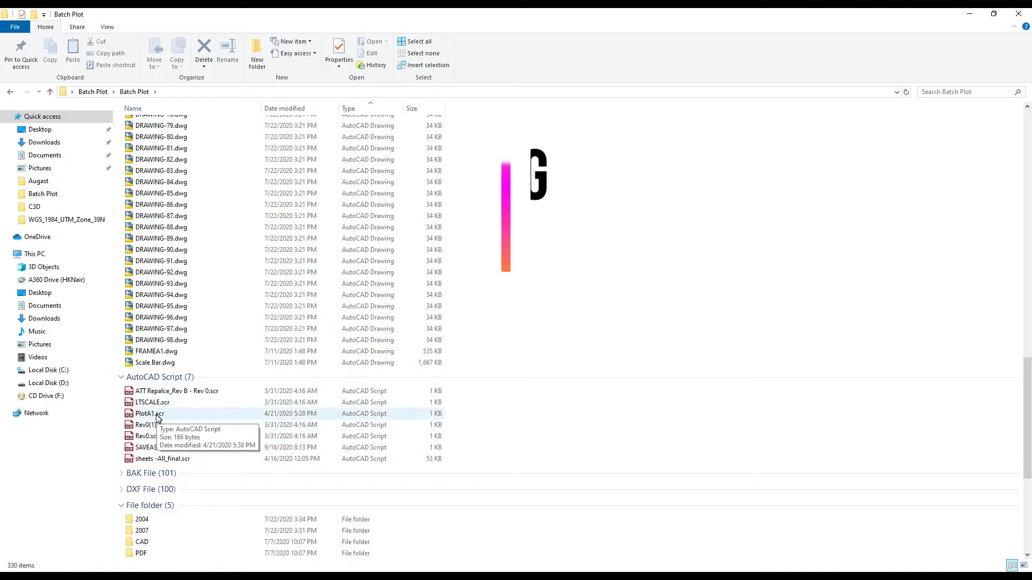
- Open PlotA1.scr in Notepad and select 10465_TYPICAL.ctb to replace it with Monochrome.ctb
double_click(148, 414)
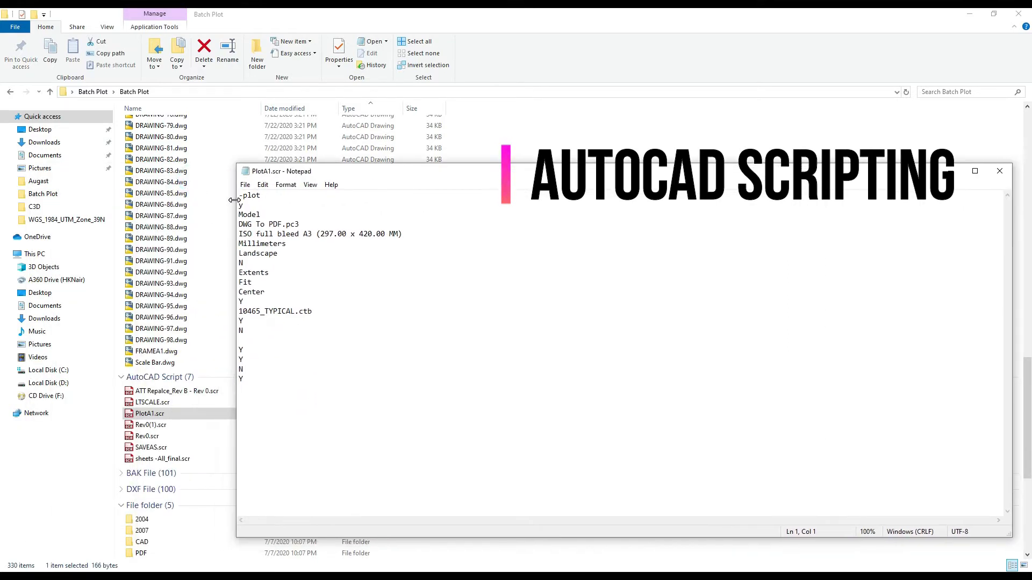
key(ctrl+a)
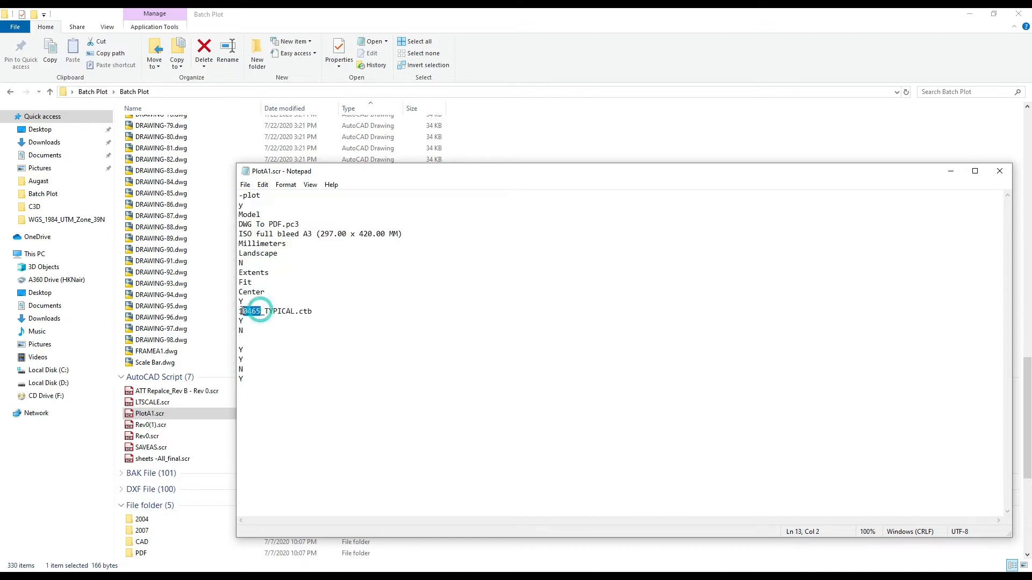
double_click(249, 310)
text(Monochrome)
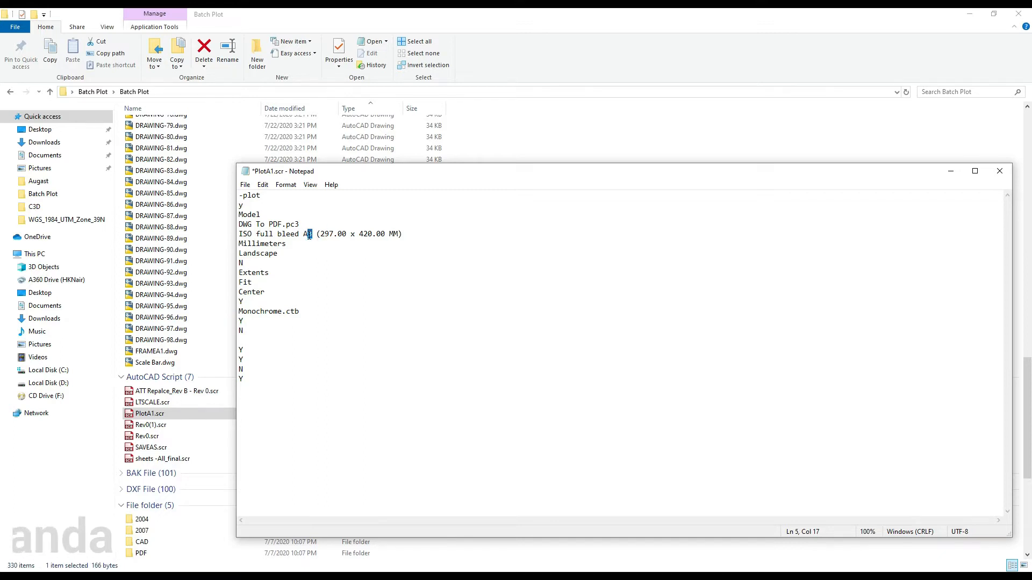
- Replace the 297 x 420 paper size values with A1's 594 x 841
click(333, 233)
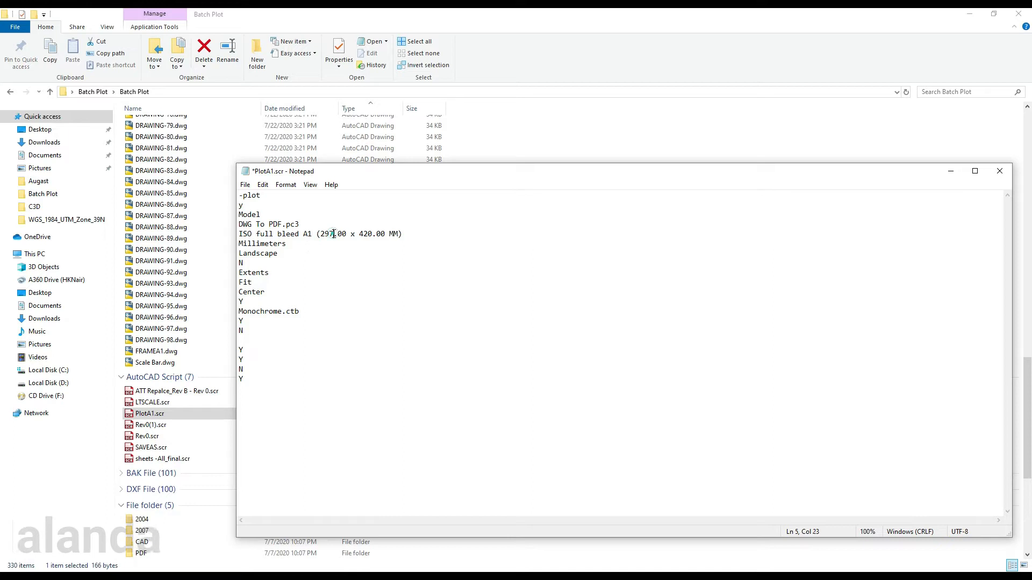
double_click(328, 234)
text(594)
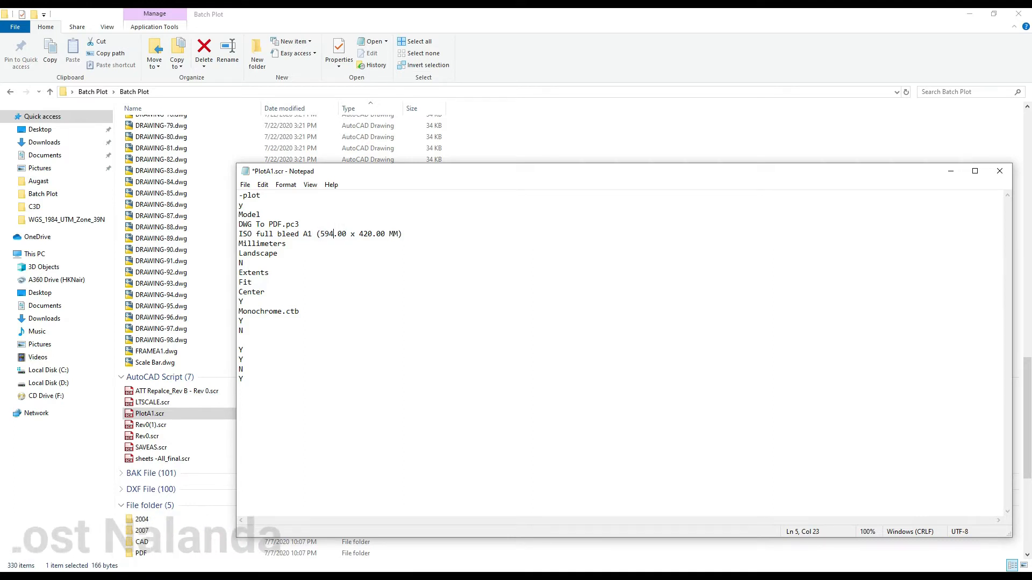
double_click(372, 234)
text(841)
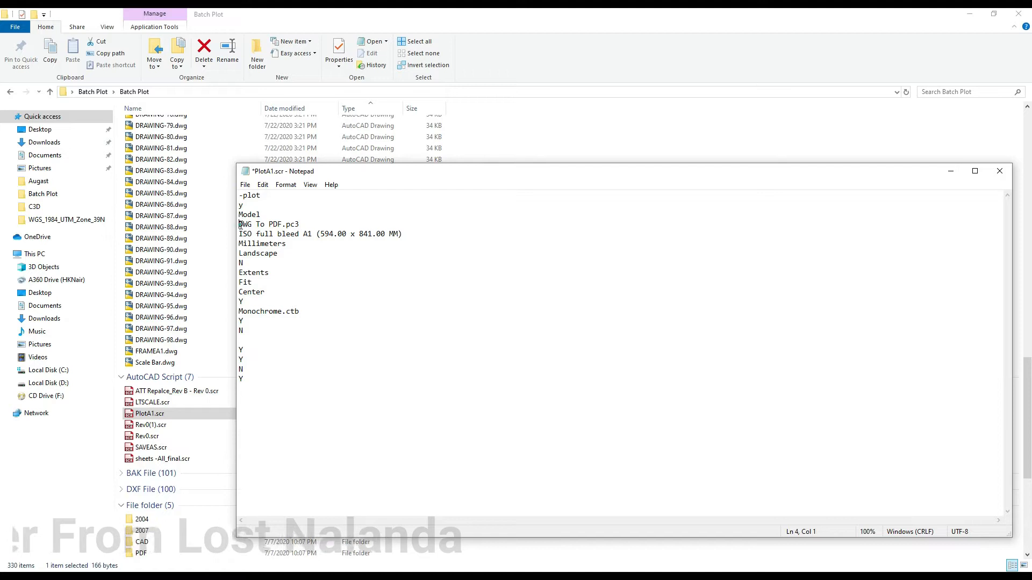
- Check the DWG To PDF, Millimeters and Landscape settings, then save and close PlotA1.scr
double_click(268, 224)
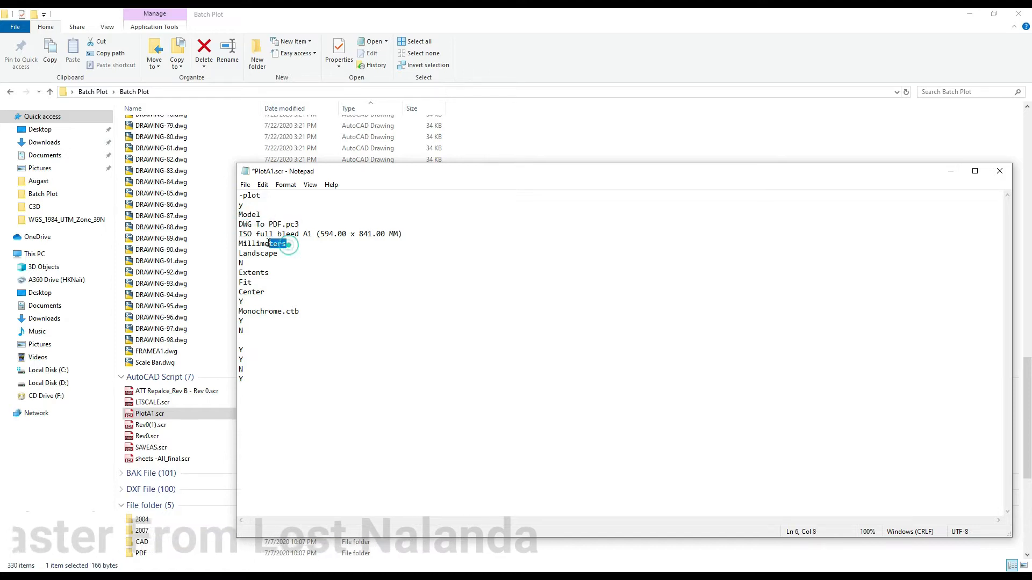
double_click(258, 253)
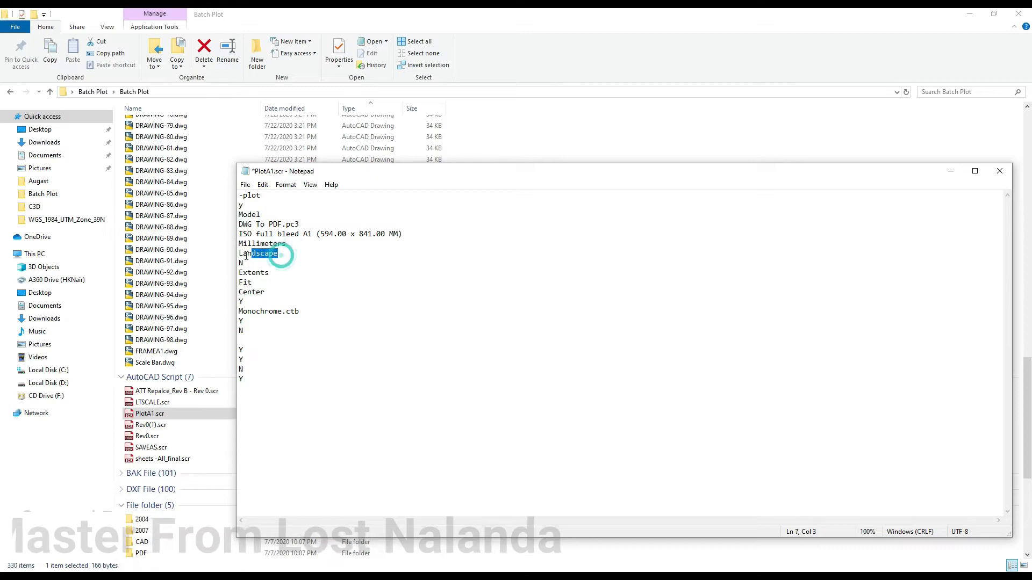
double_click(258, 254)
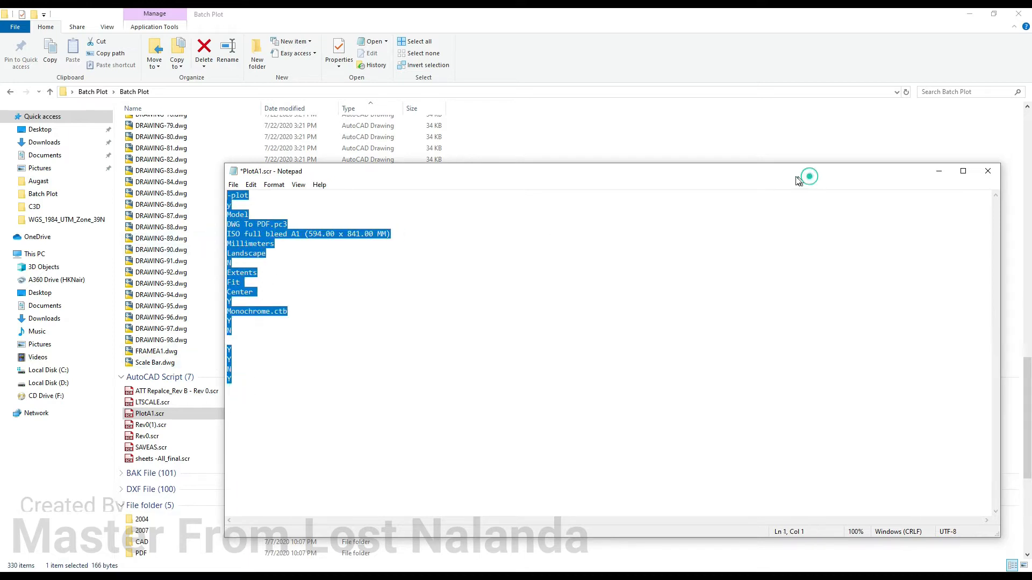
click(987, 171)
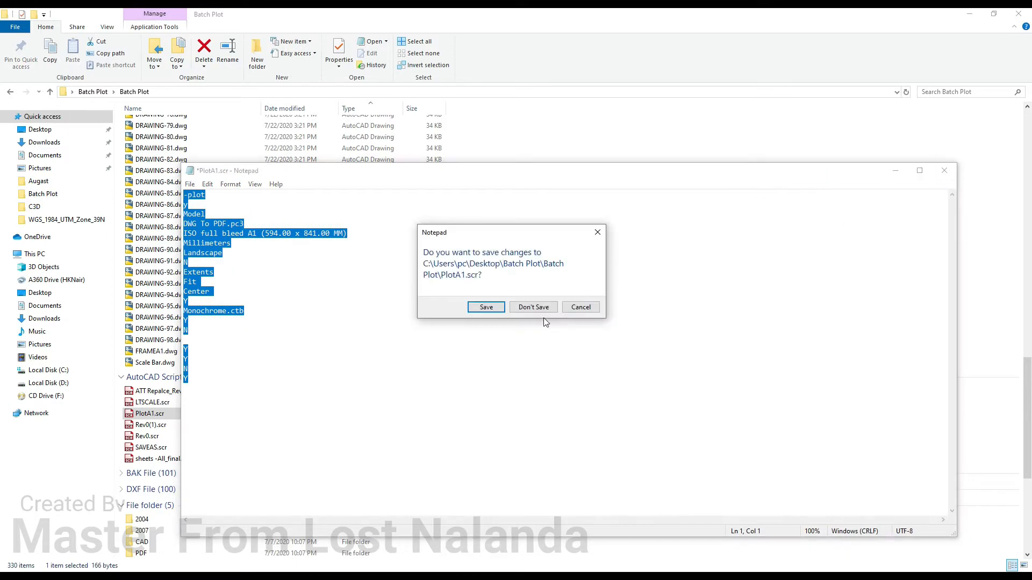
click(533, 307)
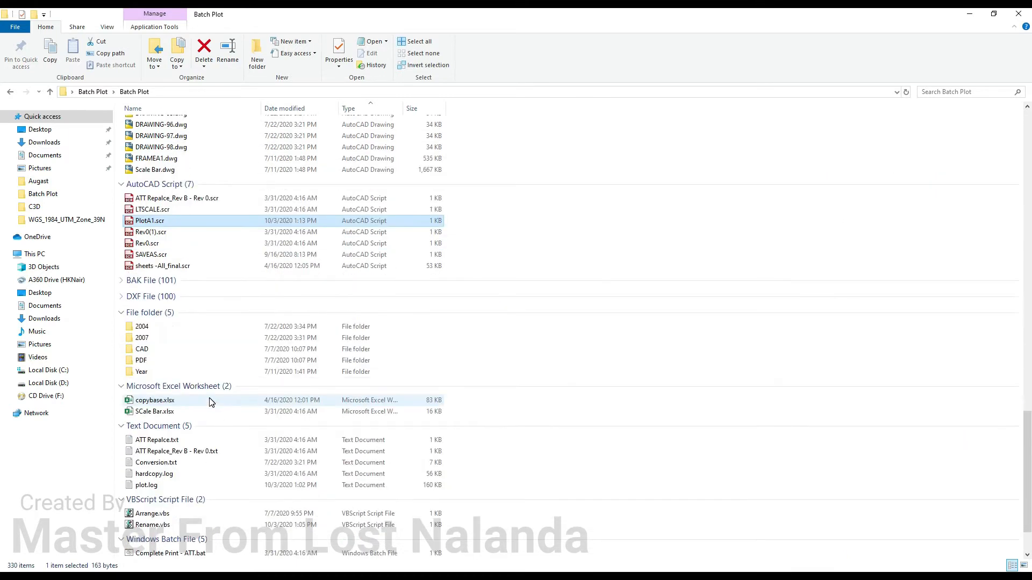
- Open the PlotA1.bat batch file for editing
scroll(down, 3)
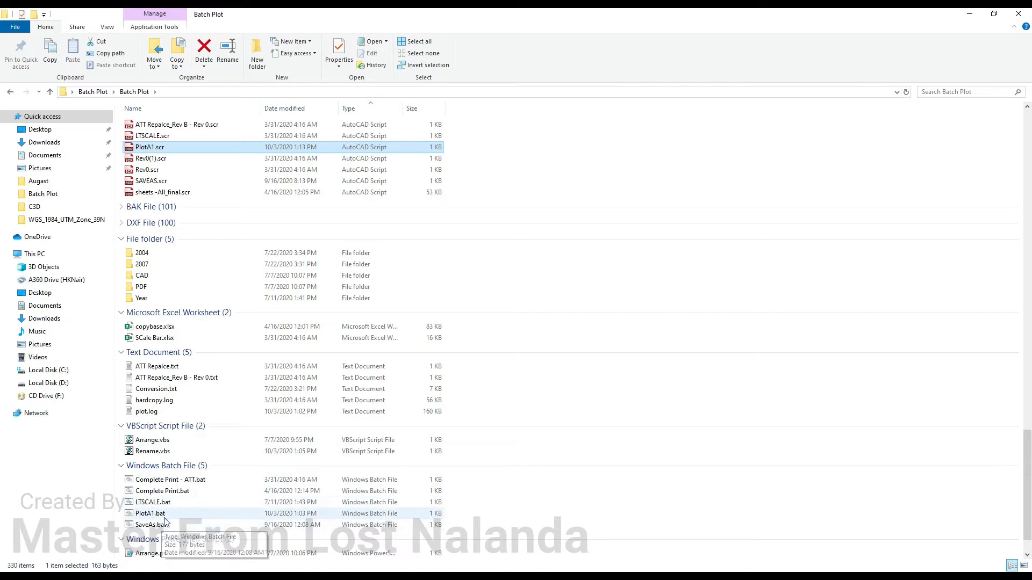
right_click(150, 513)
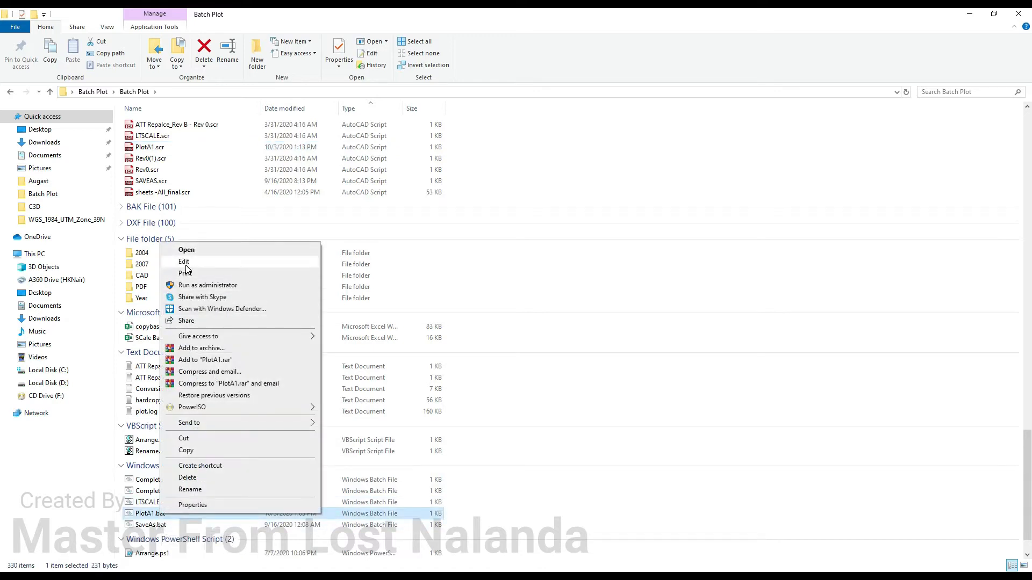
click(184, 261)
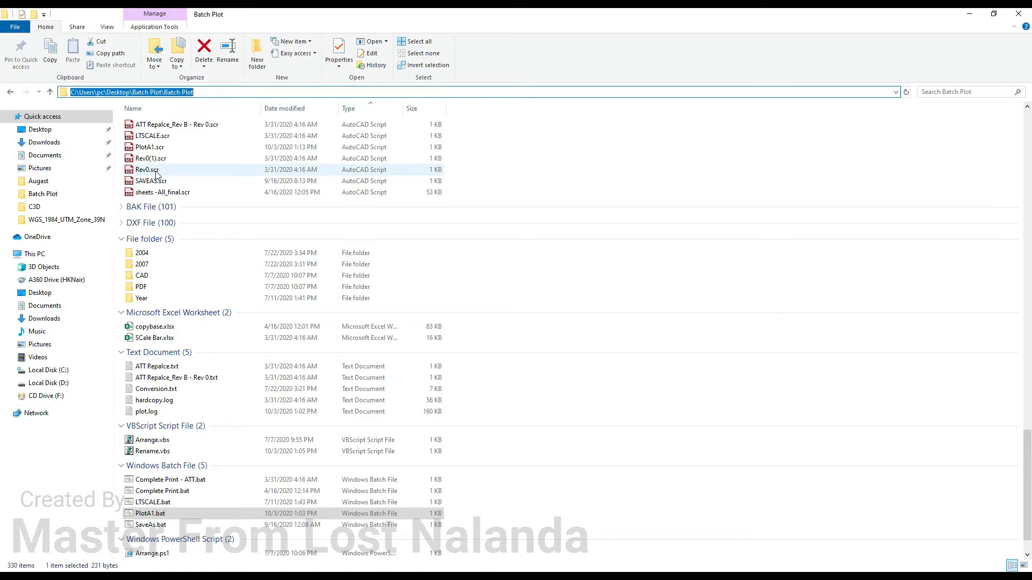
click(148, 147)
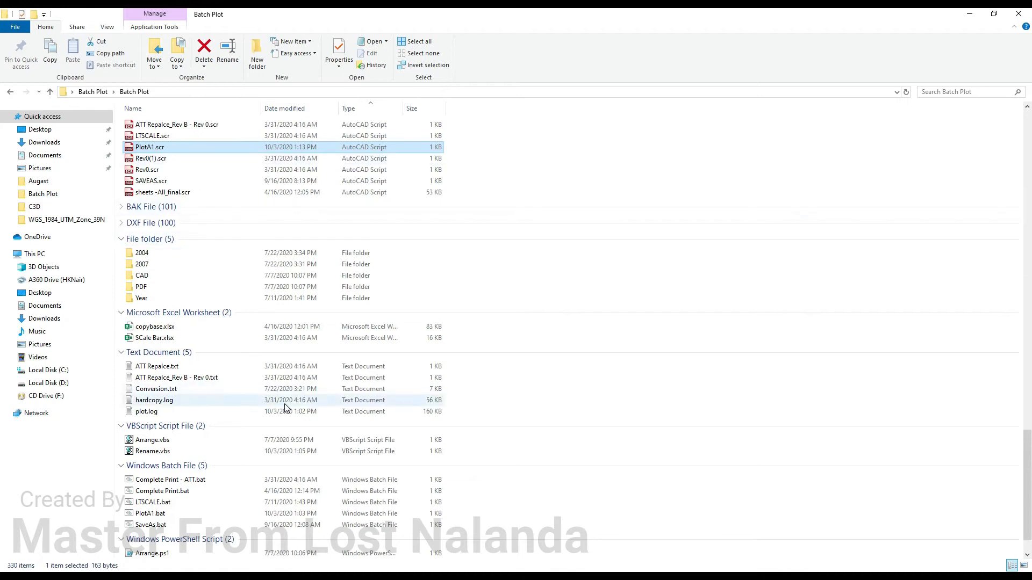
mouse_move(138, 318)
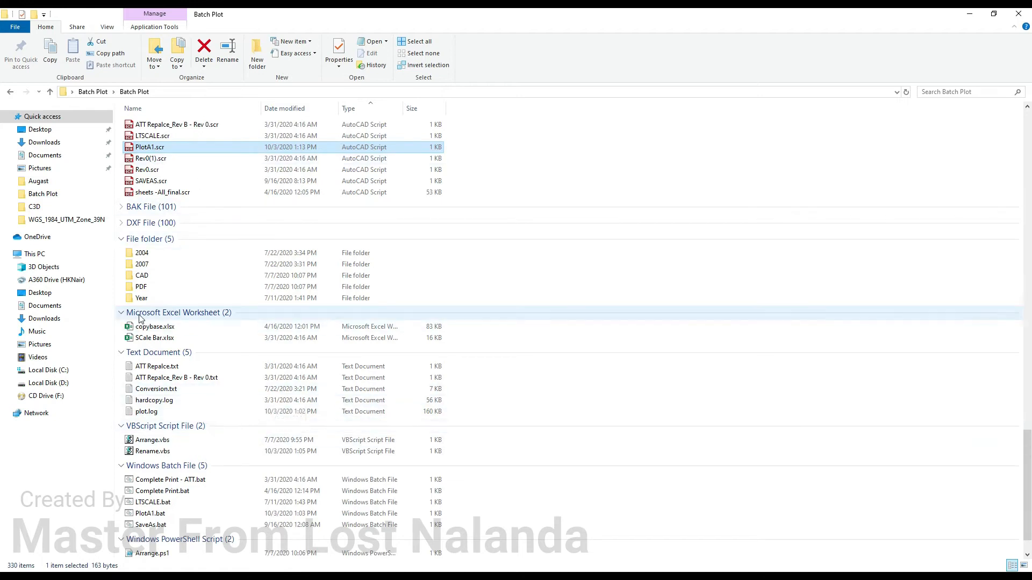
- Run Rename.vbs, dismiss its Completed! message, and open the script in Notepad
double_click(152, 451)
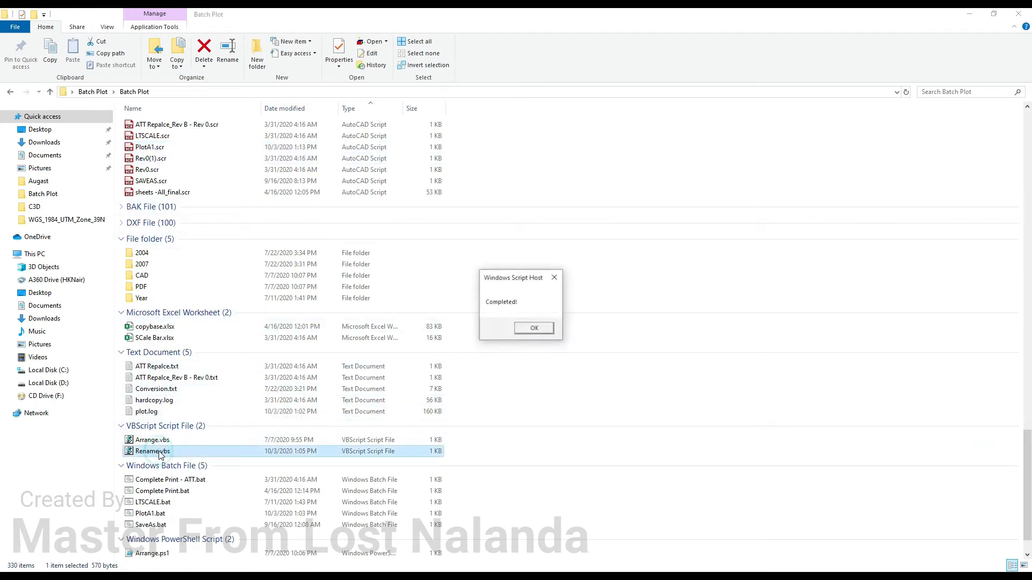
click(533, 328)
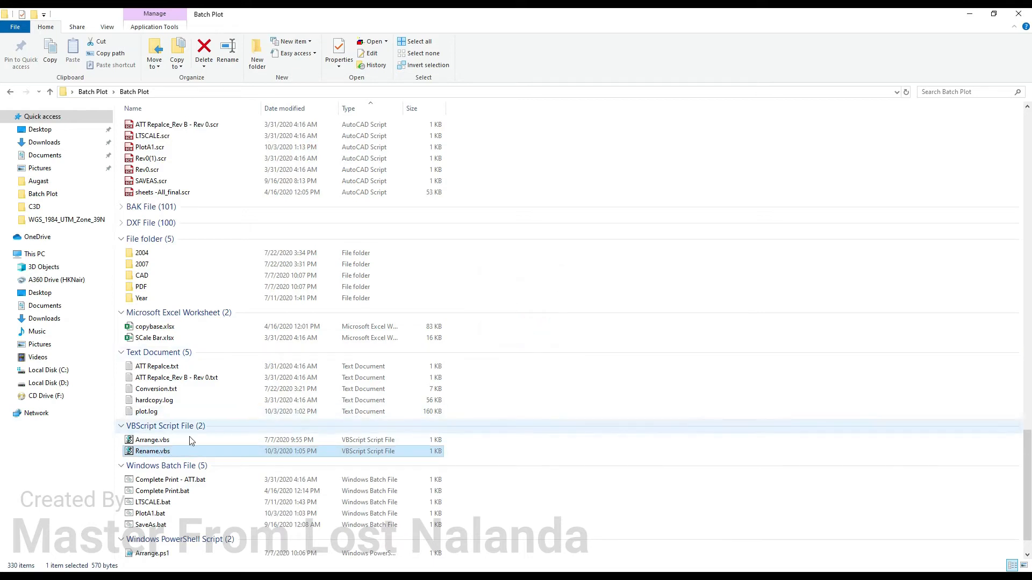
right_click(152, 451)
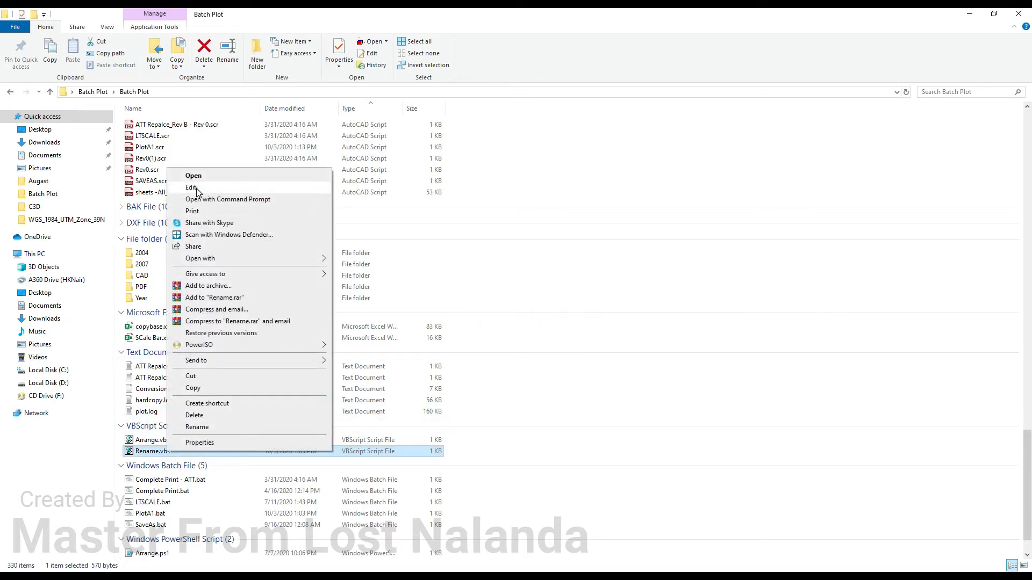
click(191, 187)
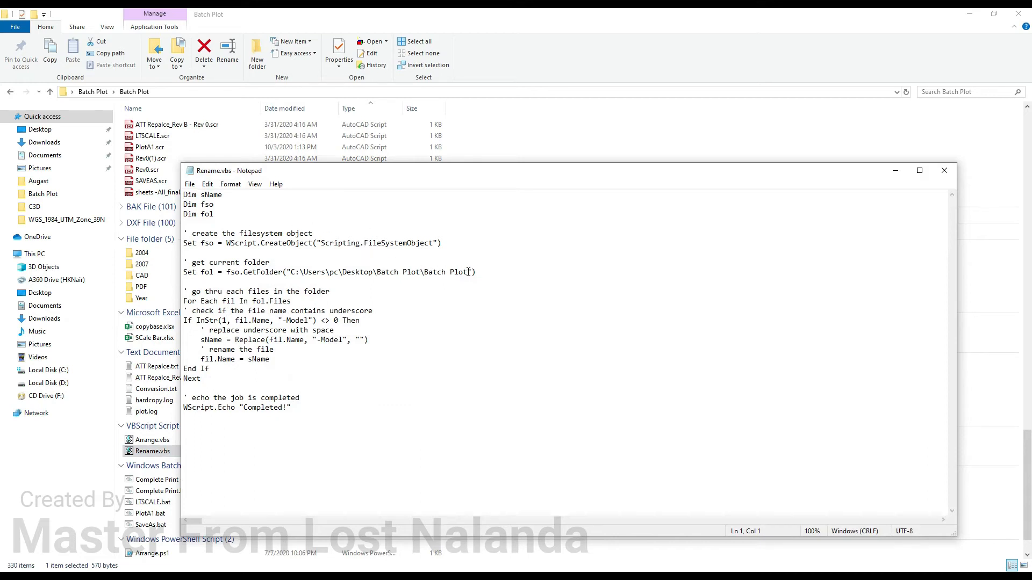
- Review the target folder path and change the completion message to PDF Renamed!
drag(290, 272, 467, 272)
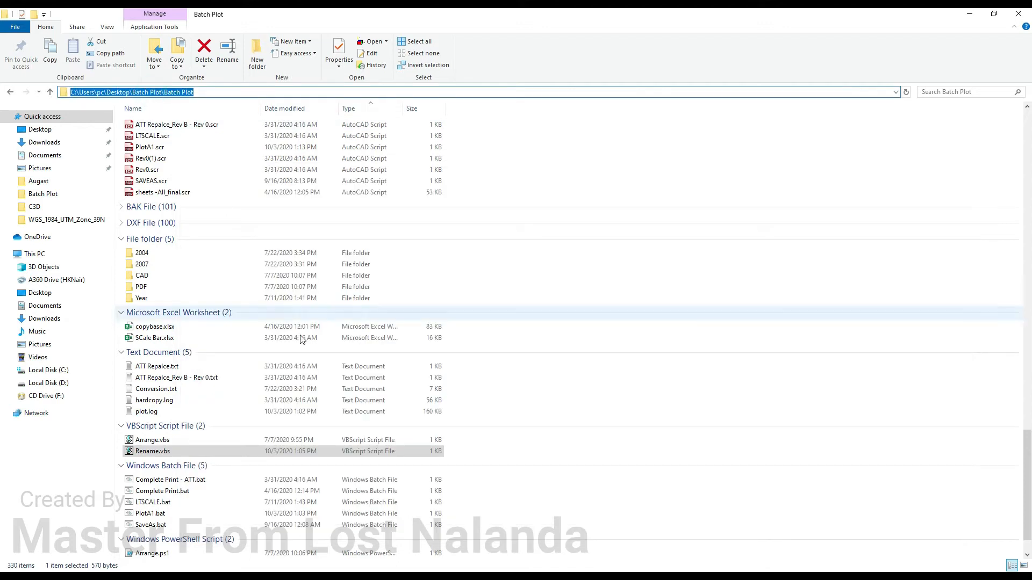
double_click(152, 451)
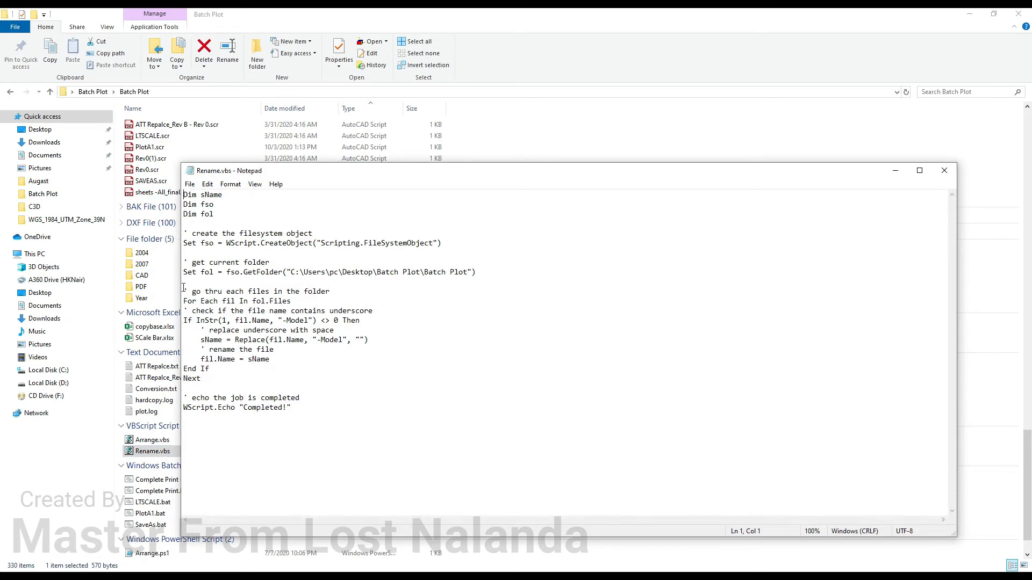
drag(186, 291, 291, 408)
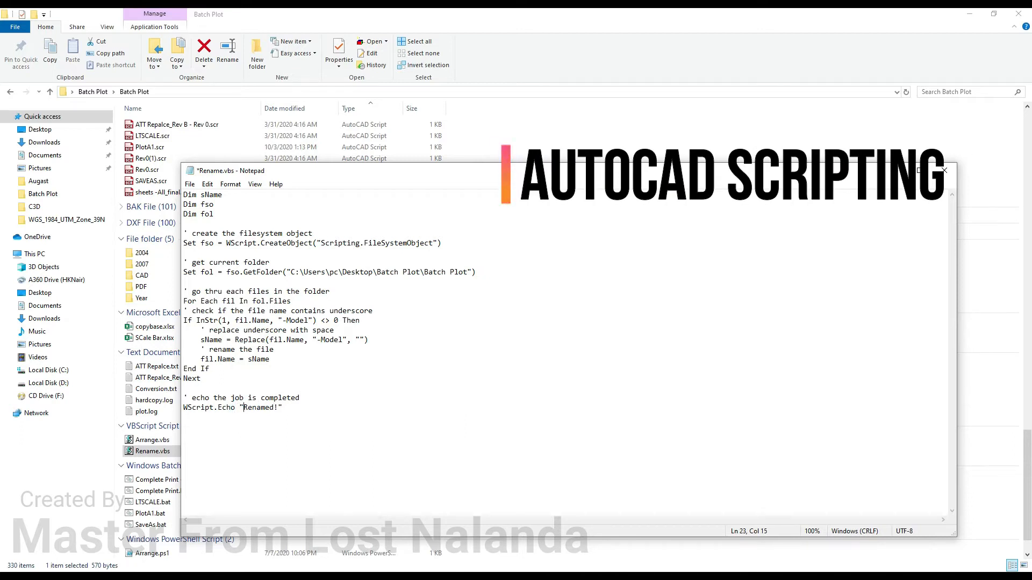
text(DF)
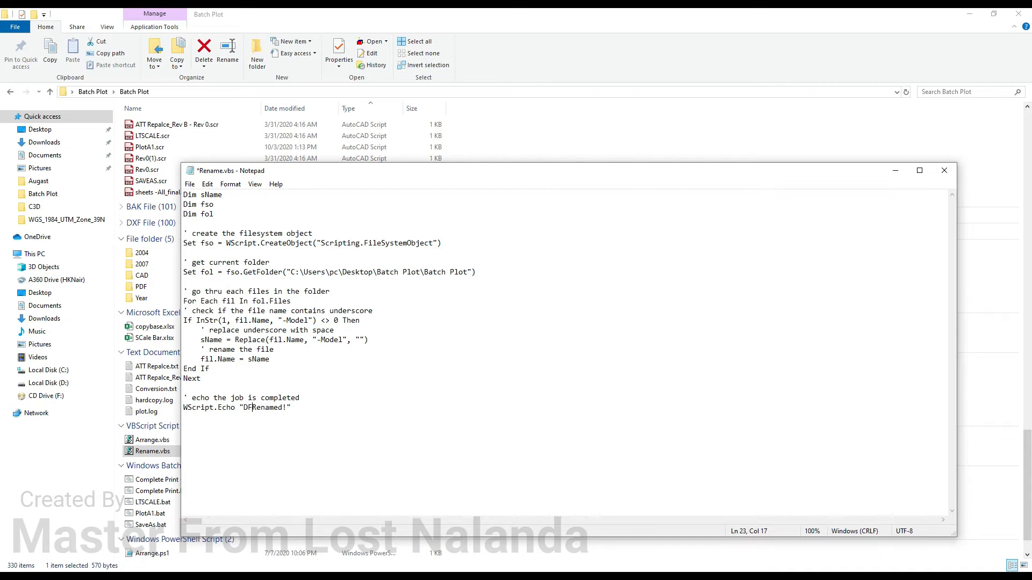
text(PDF)
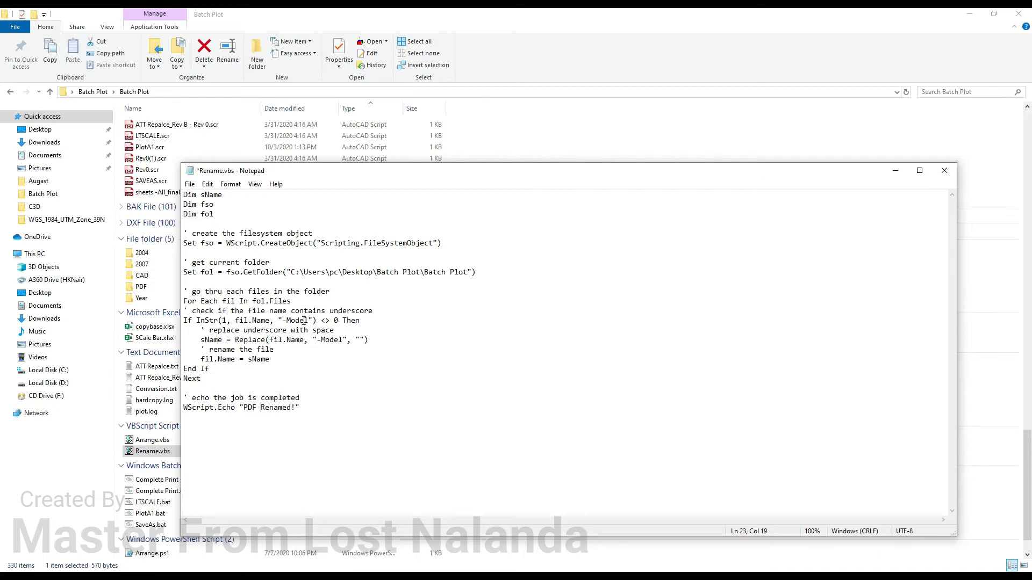
- Review the -Model suffix check and empty replacement, then close the saved Rename.vbs
double_click(296, 320)
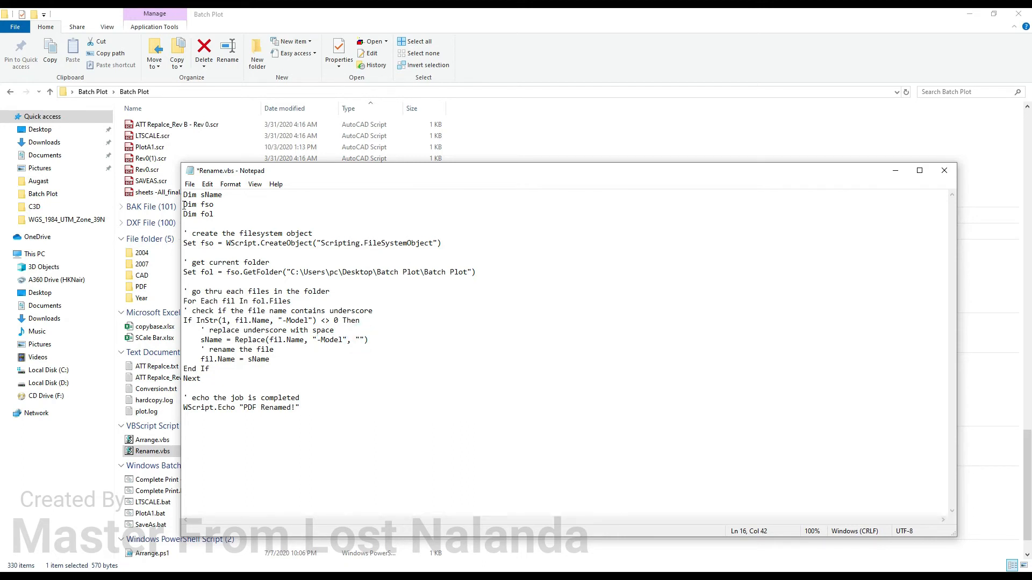
click(189, 184)
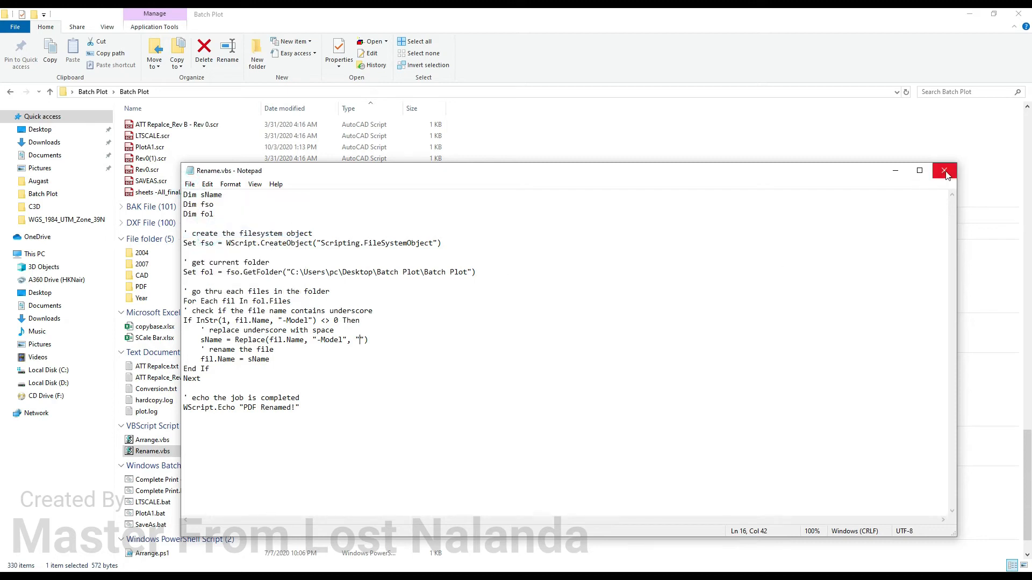
click(946, 171)
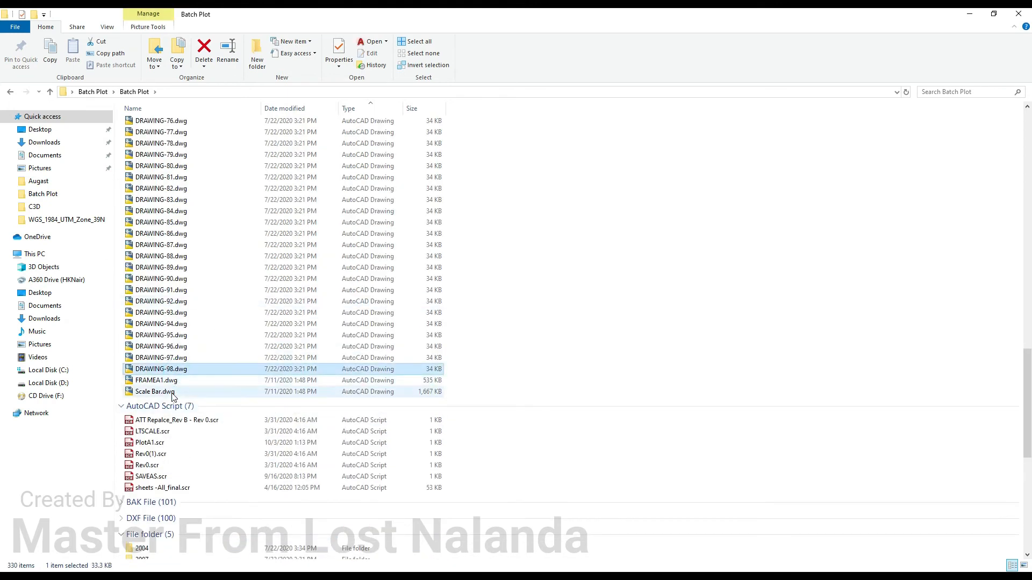
- Select Scale Bar.dwg while reviewing the drawings to be plotted
click(155, 391)
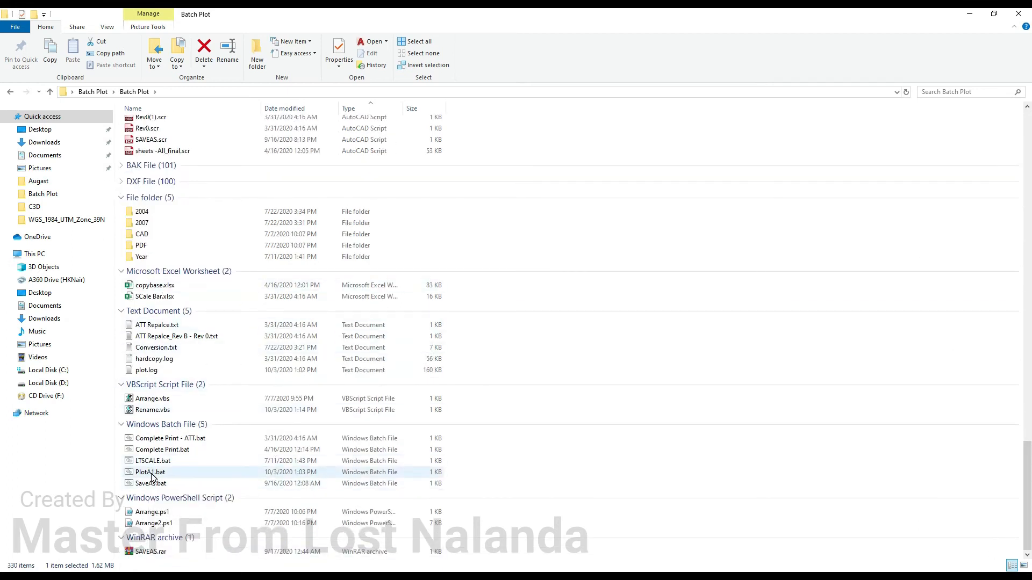
- Run PlotA1.bat to plot A1 PDFs, dismiss PDF Renamed!, and open DRAWING-89.pdf
double_click(150, 472)
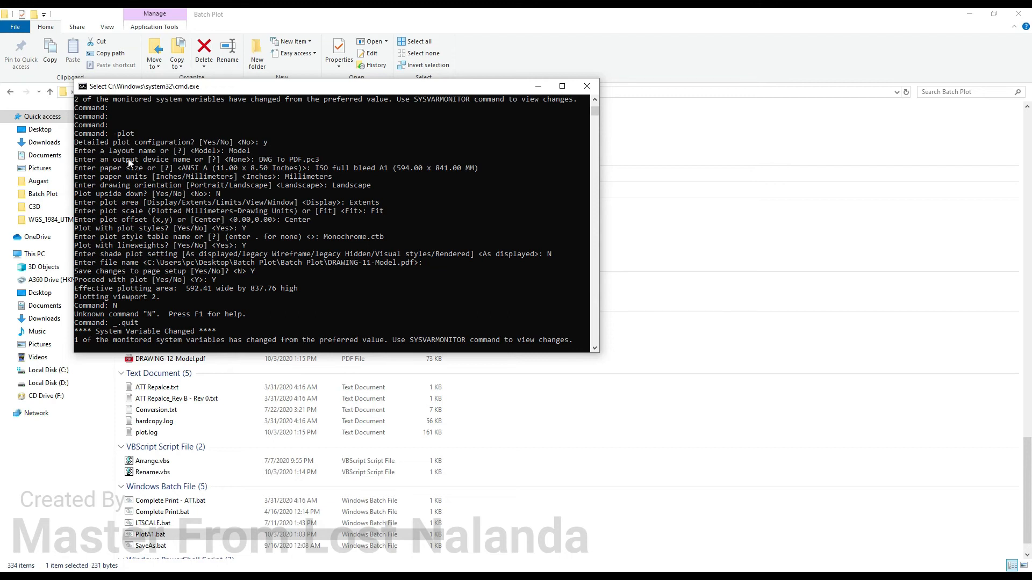
mouse_move(112, 170)
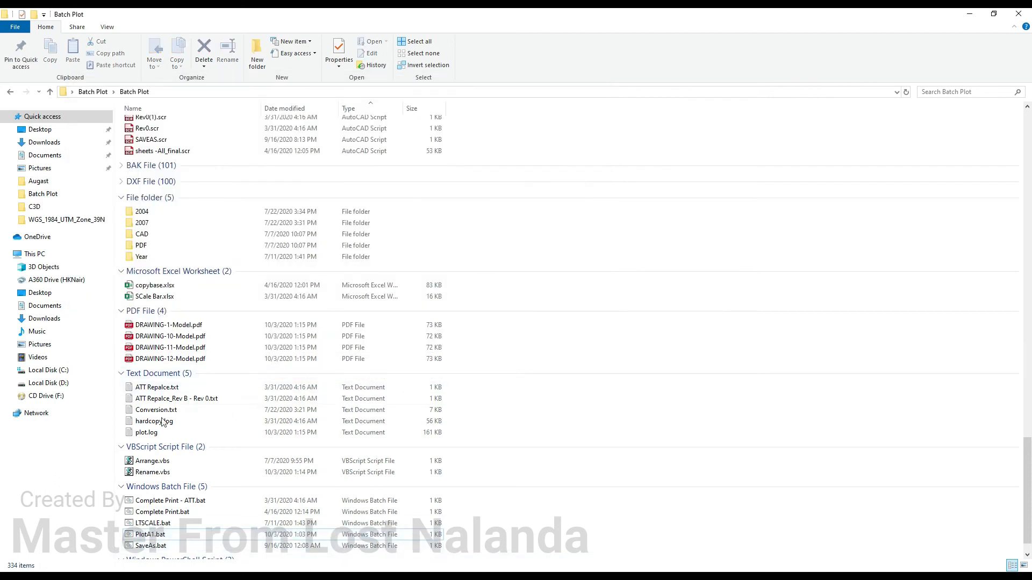
double_click(150, 534)
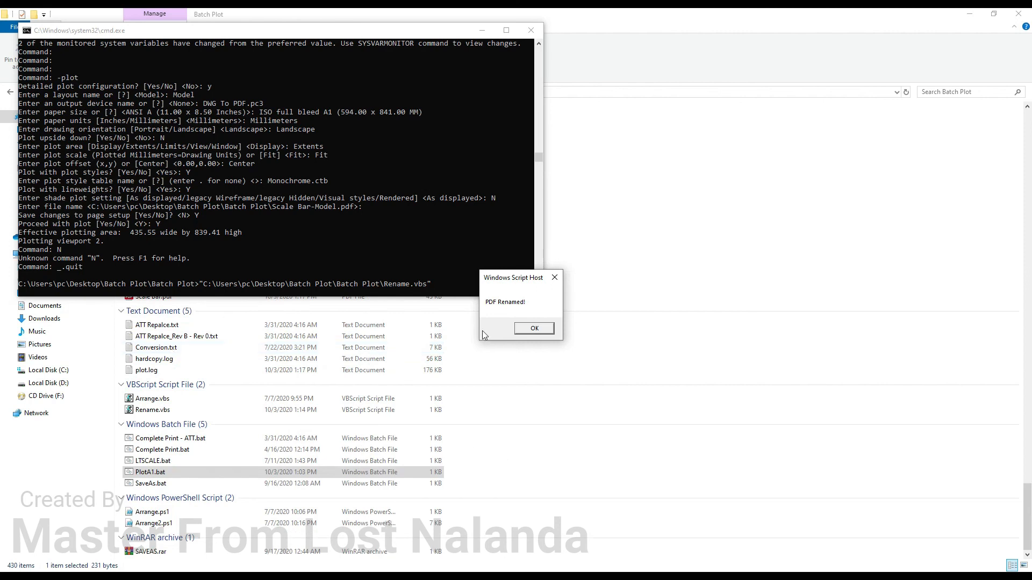
click(533, 328)
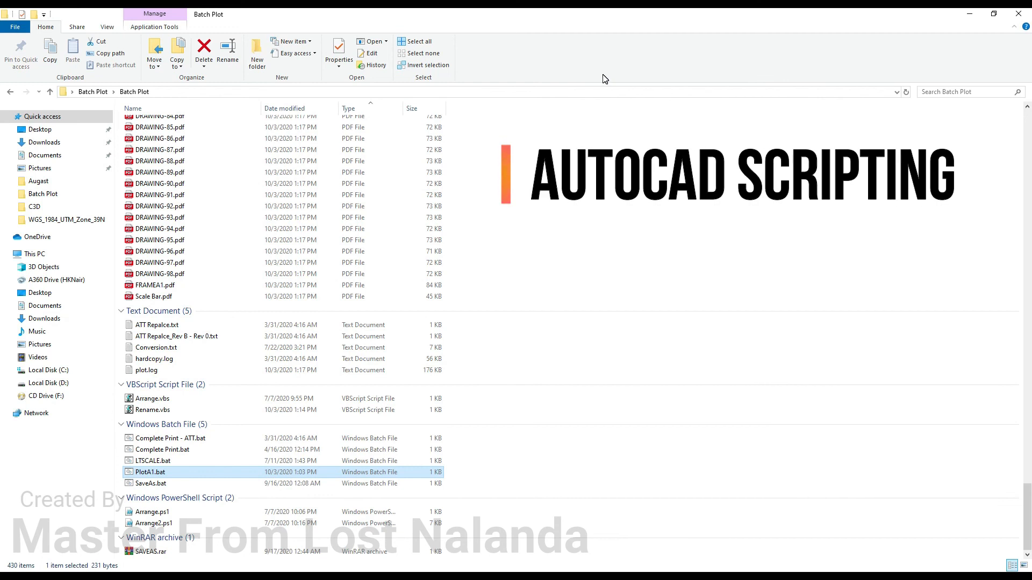
click(161, 172)
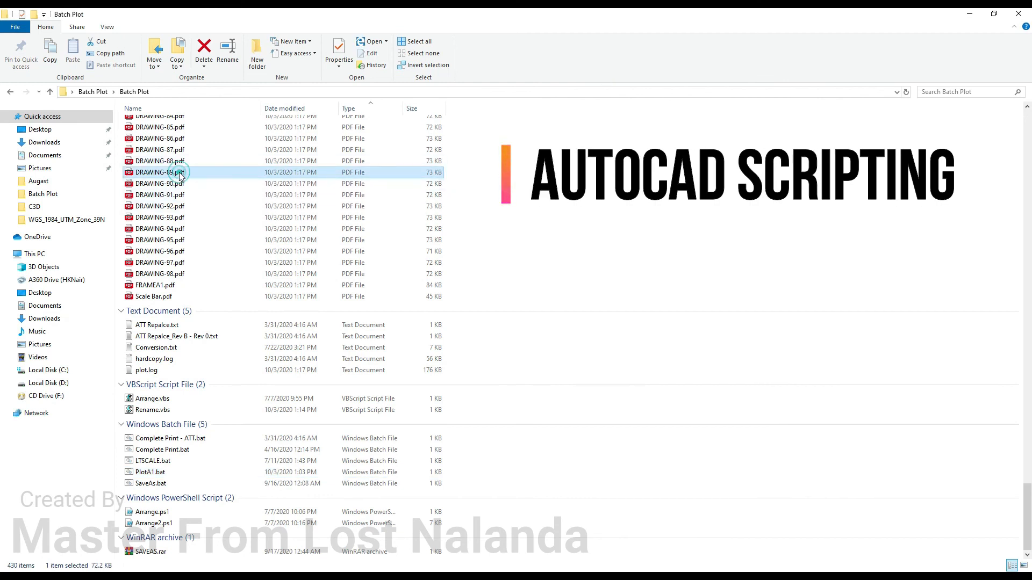
double_click(159, 172)
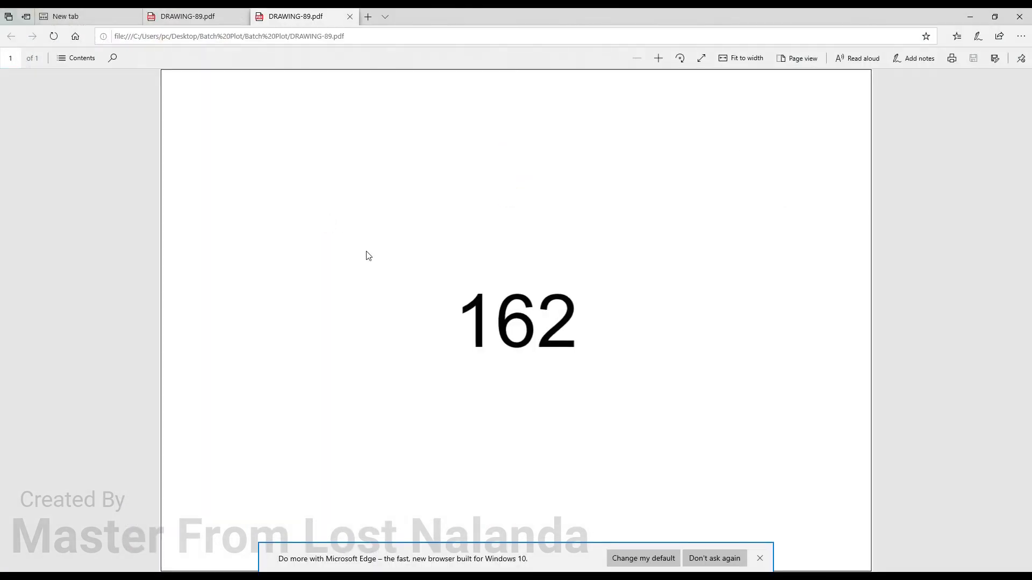
mouse_move(685, 321)
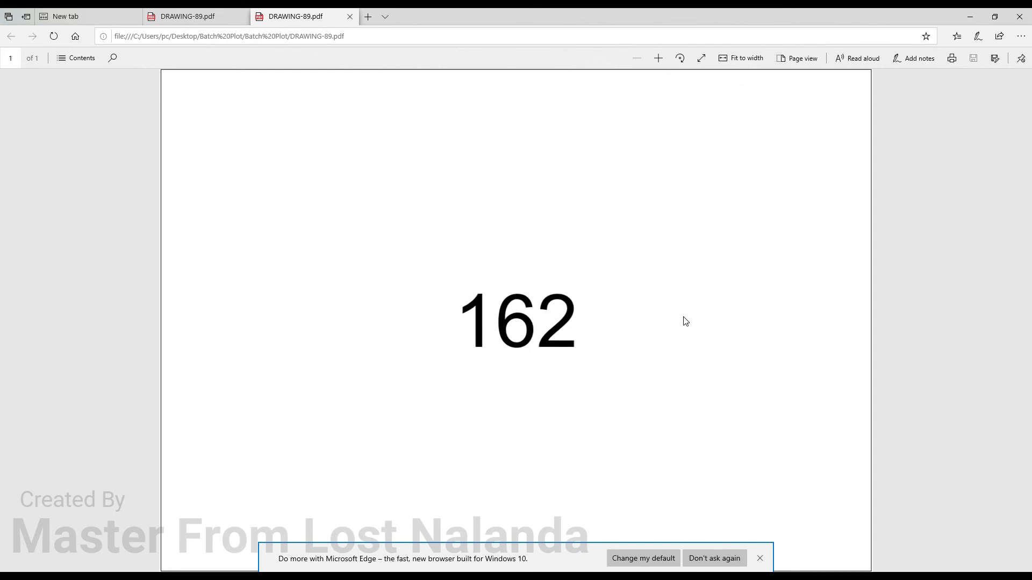
click(759, 558)
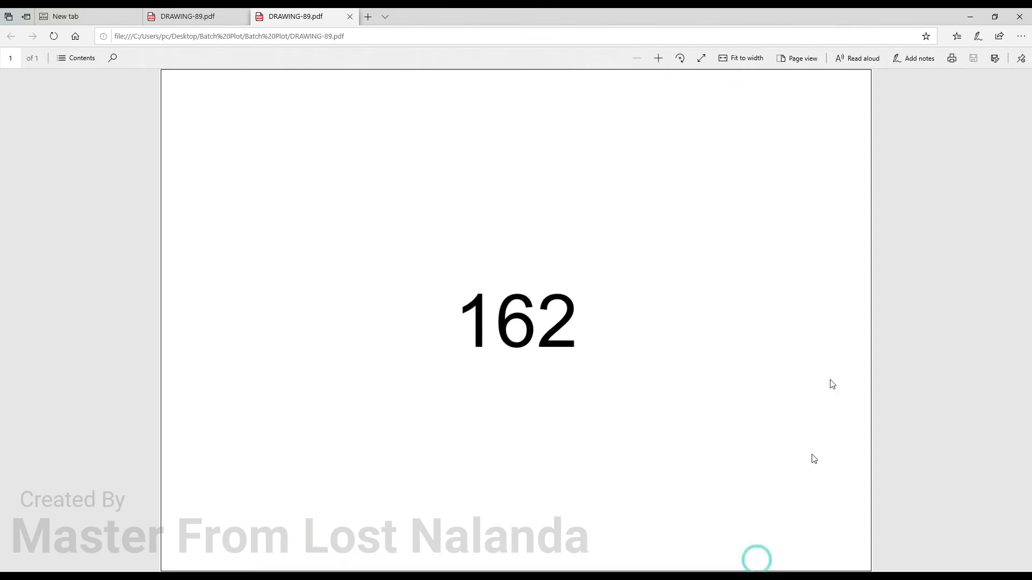